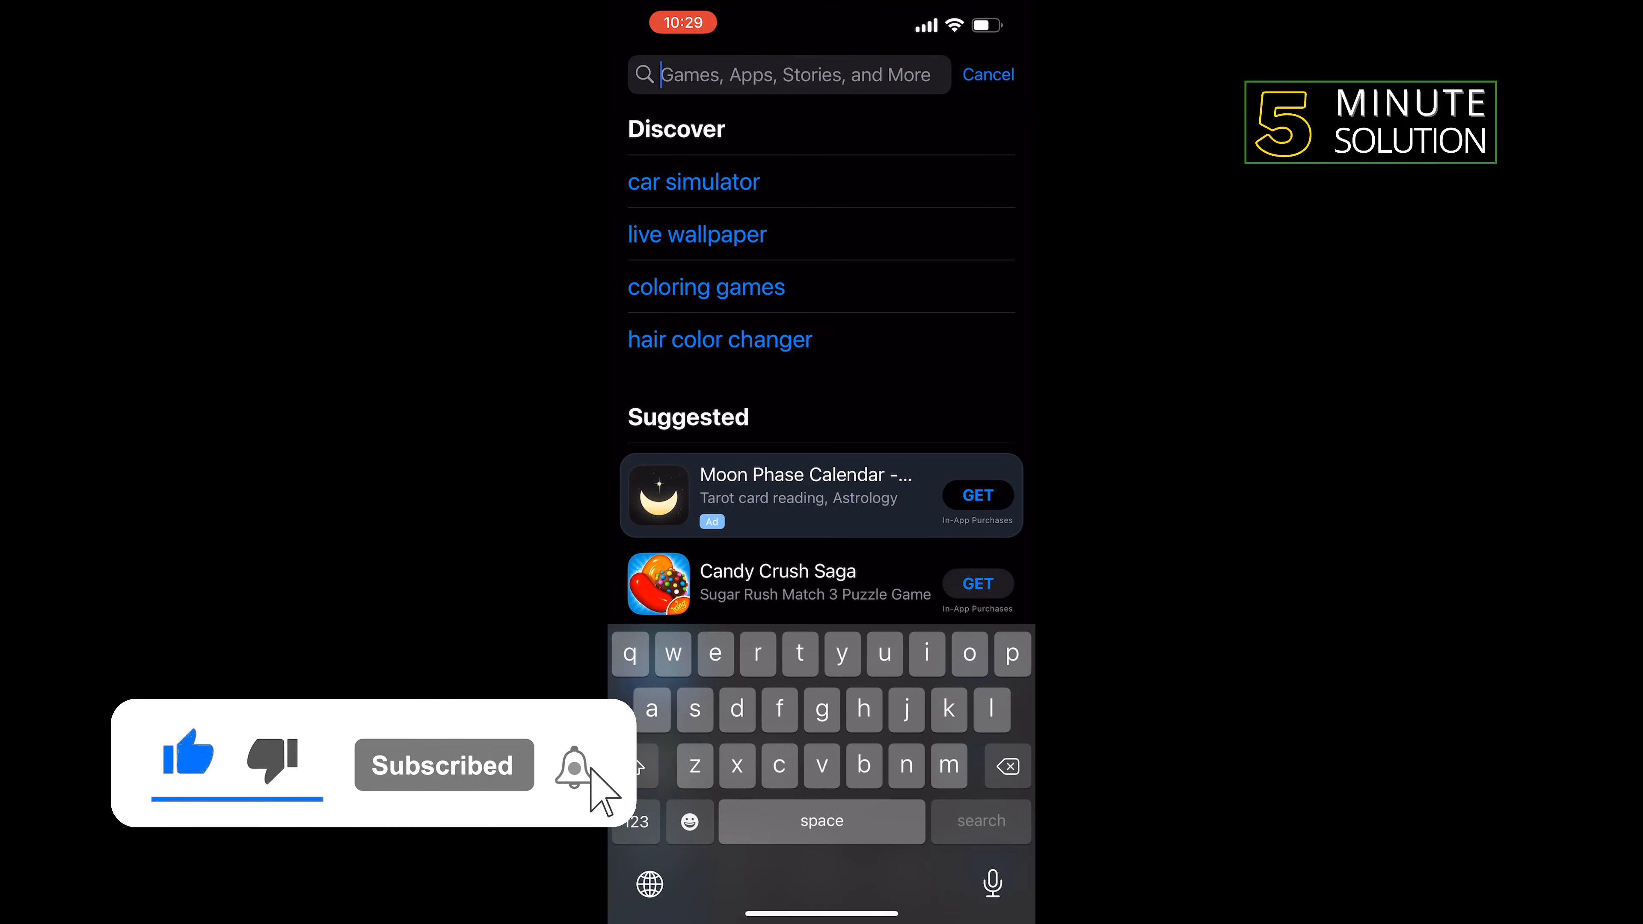
Step: Find Dual Accounts - Multi Social in the App Store and launch the installed app
type("copy")
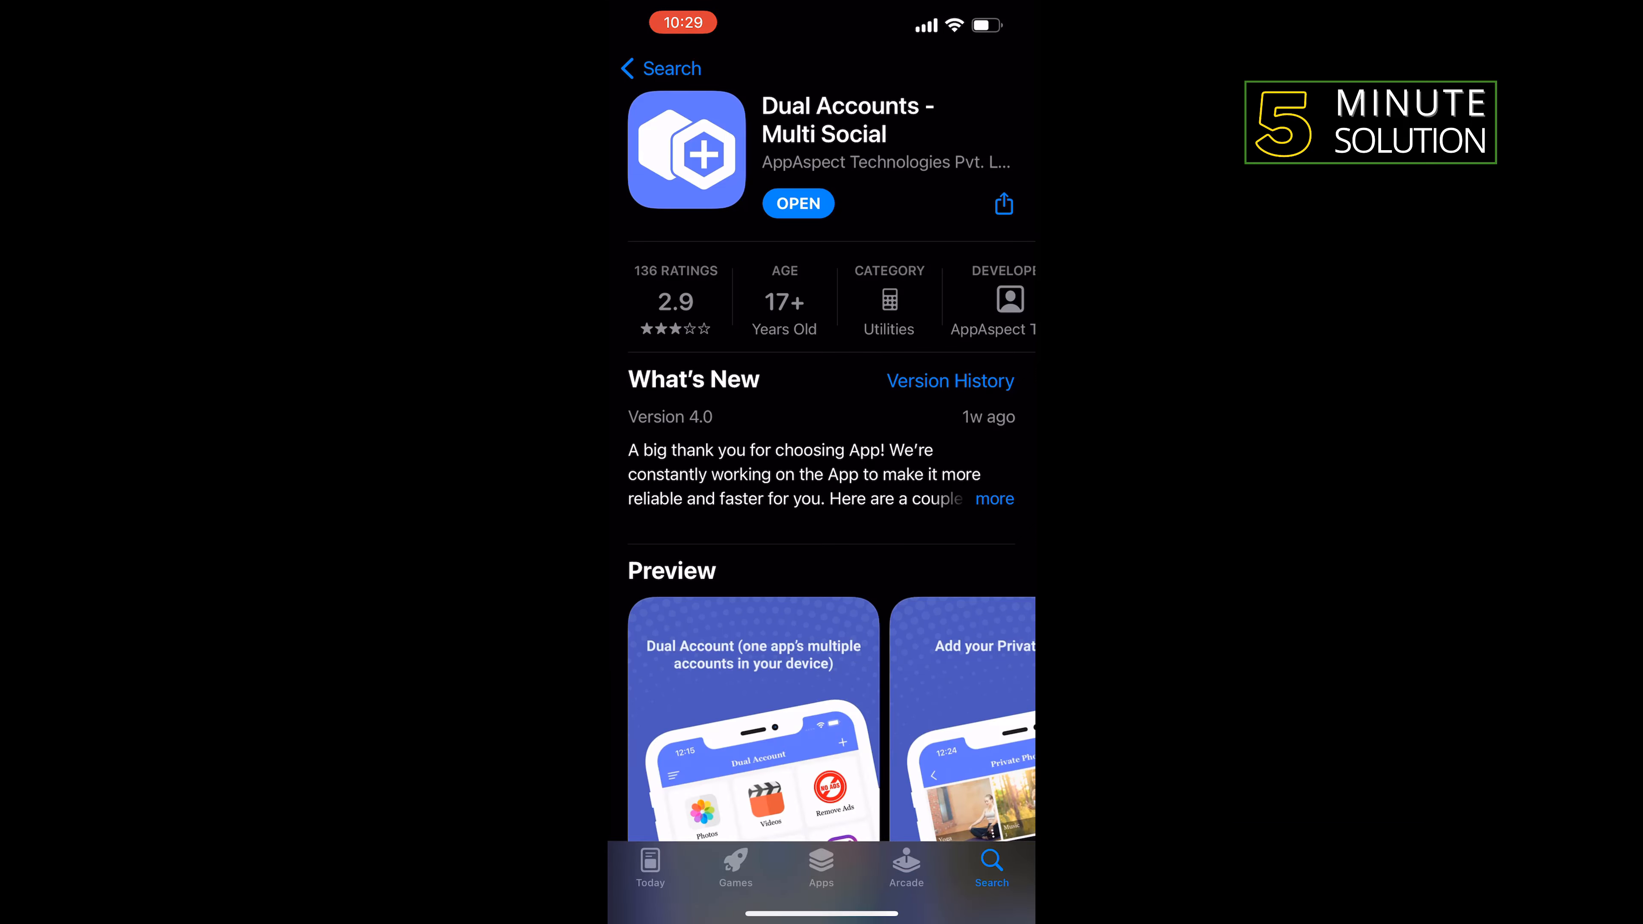
left_click(797, 204)
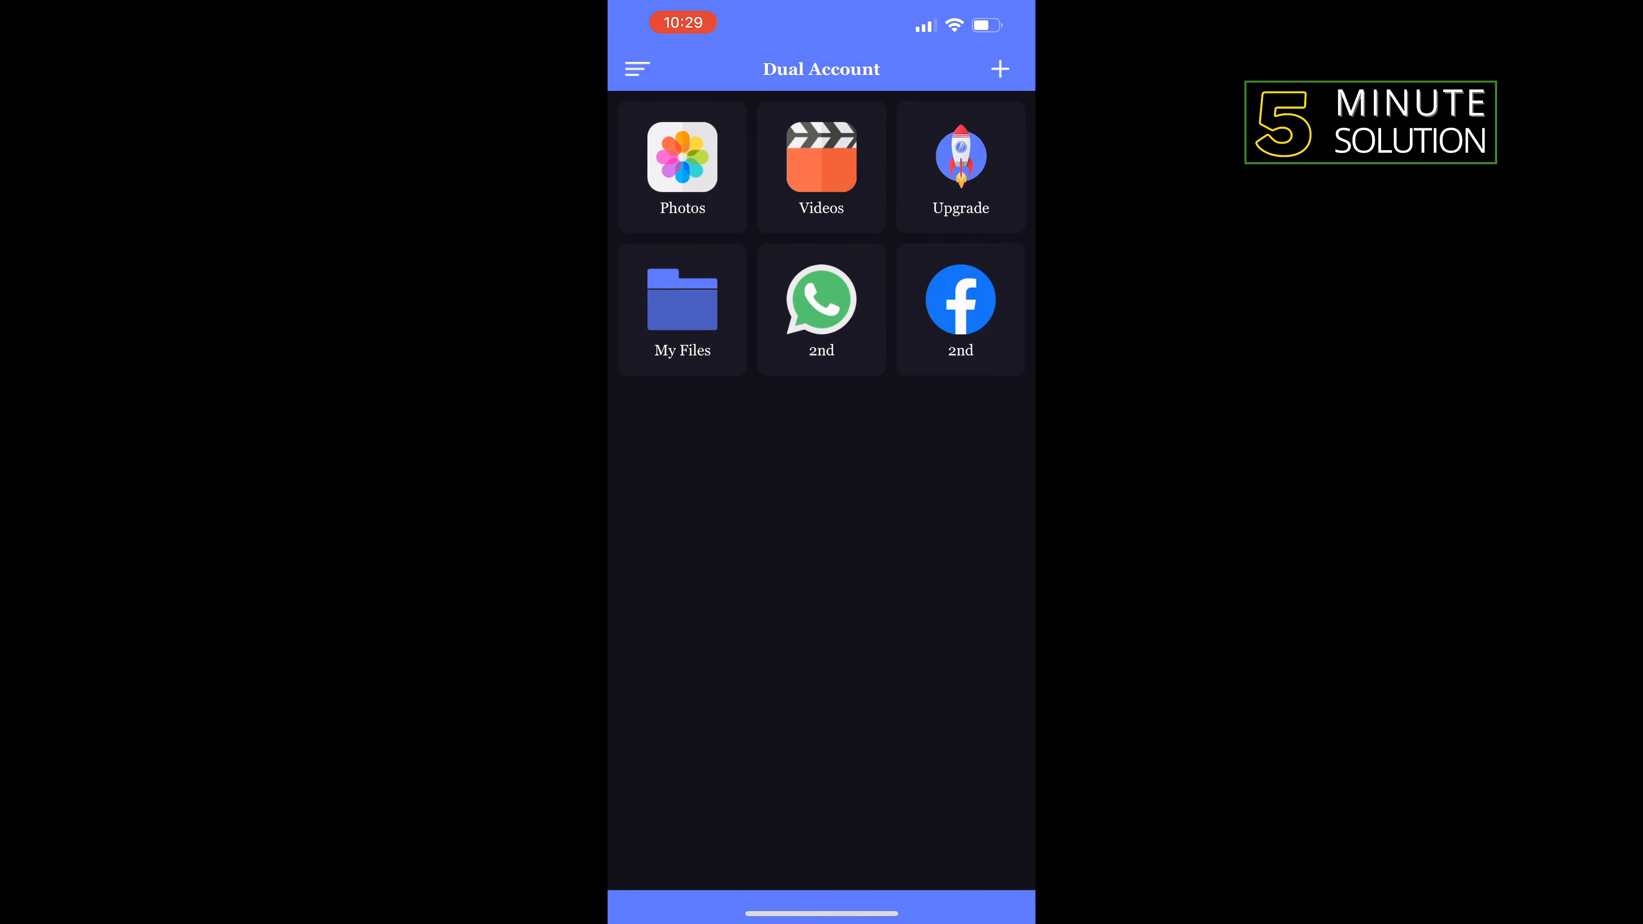
Step: Add a new account, choose Messenger from the app list and enter username 'example'
left_click(997, 69)
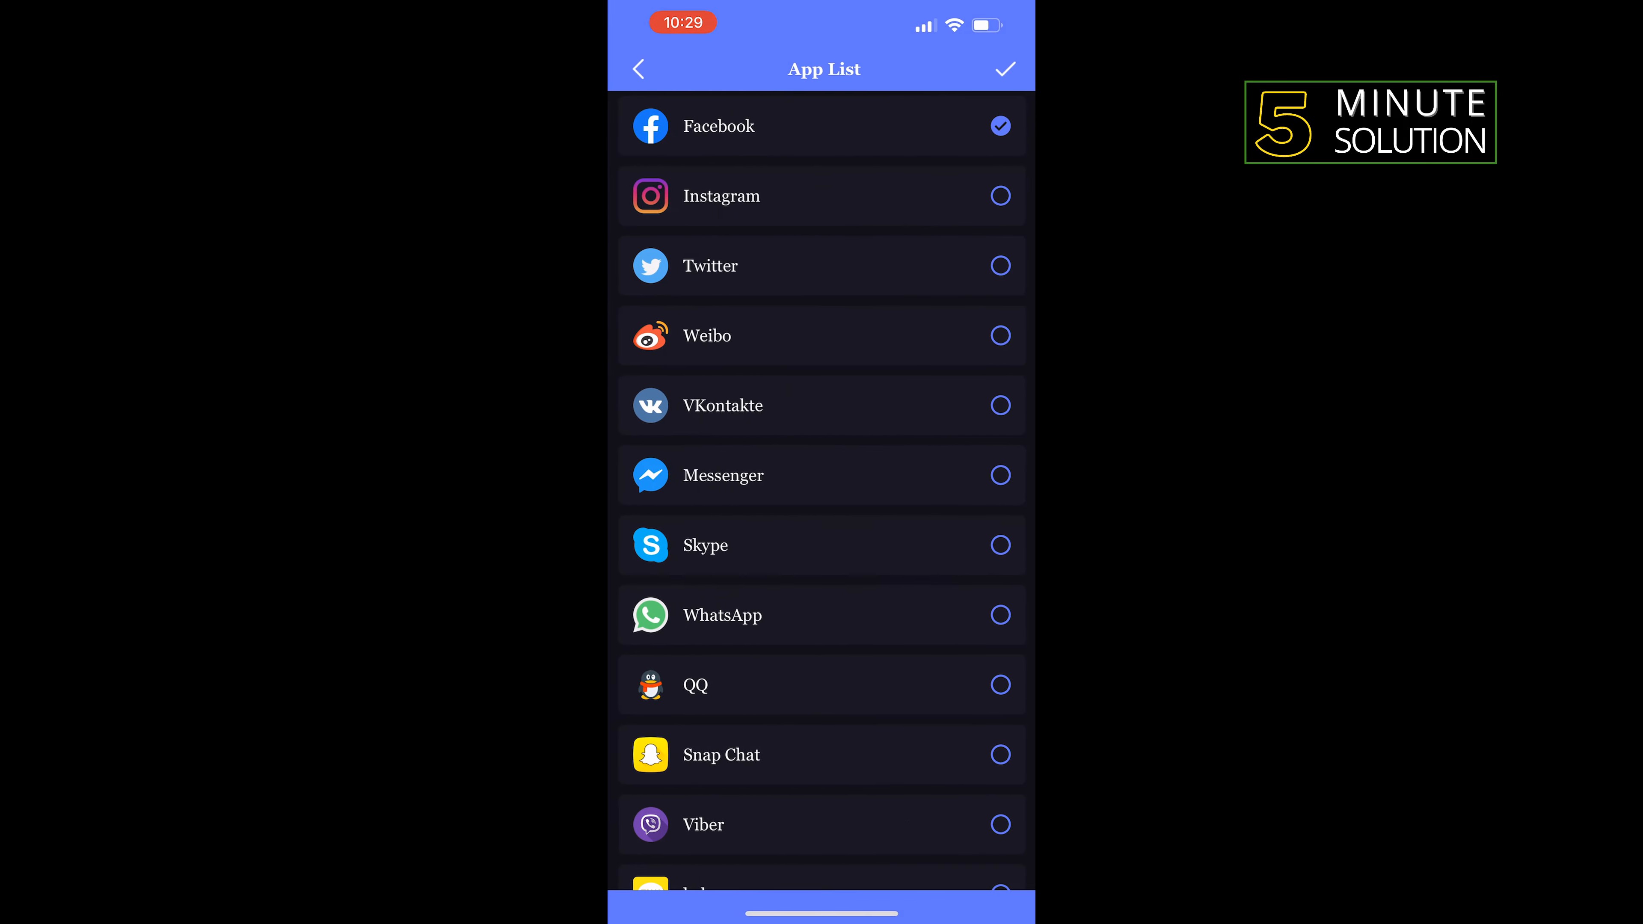
left_click(999, 475)
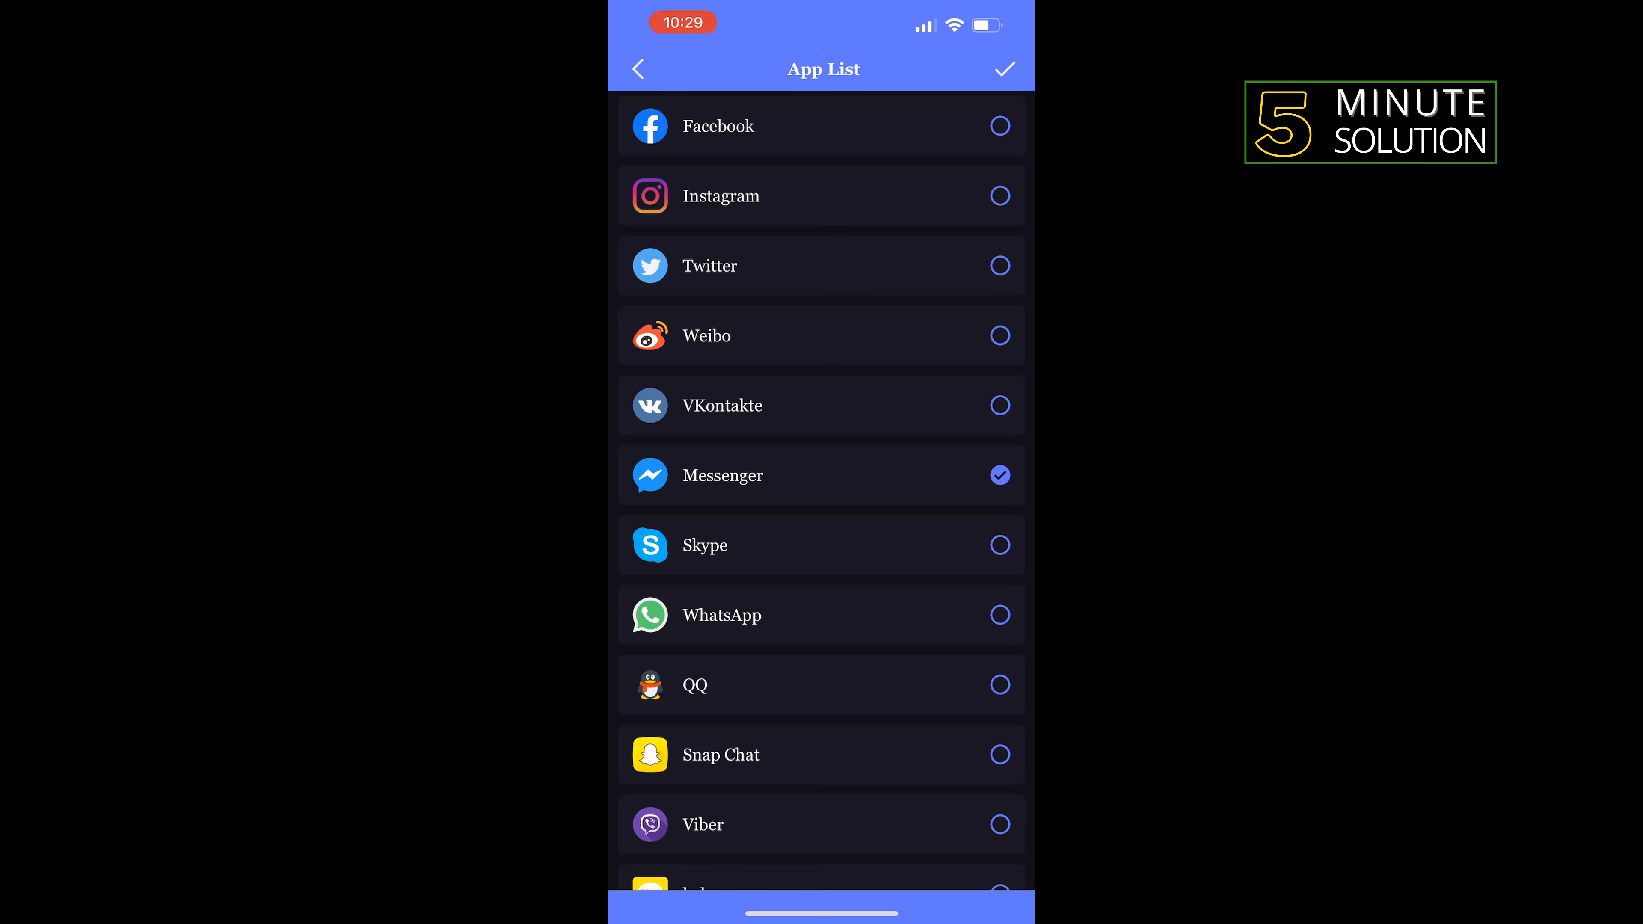
left_click(1003, 70)
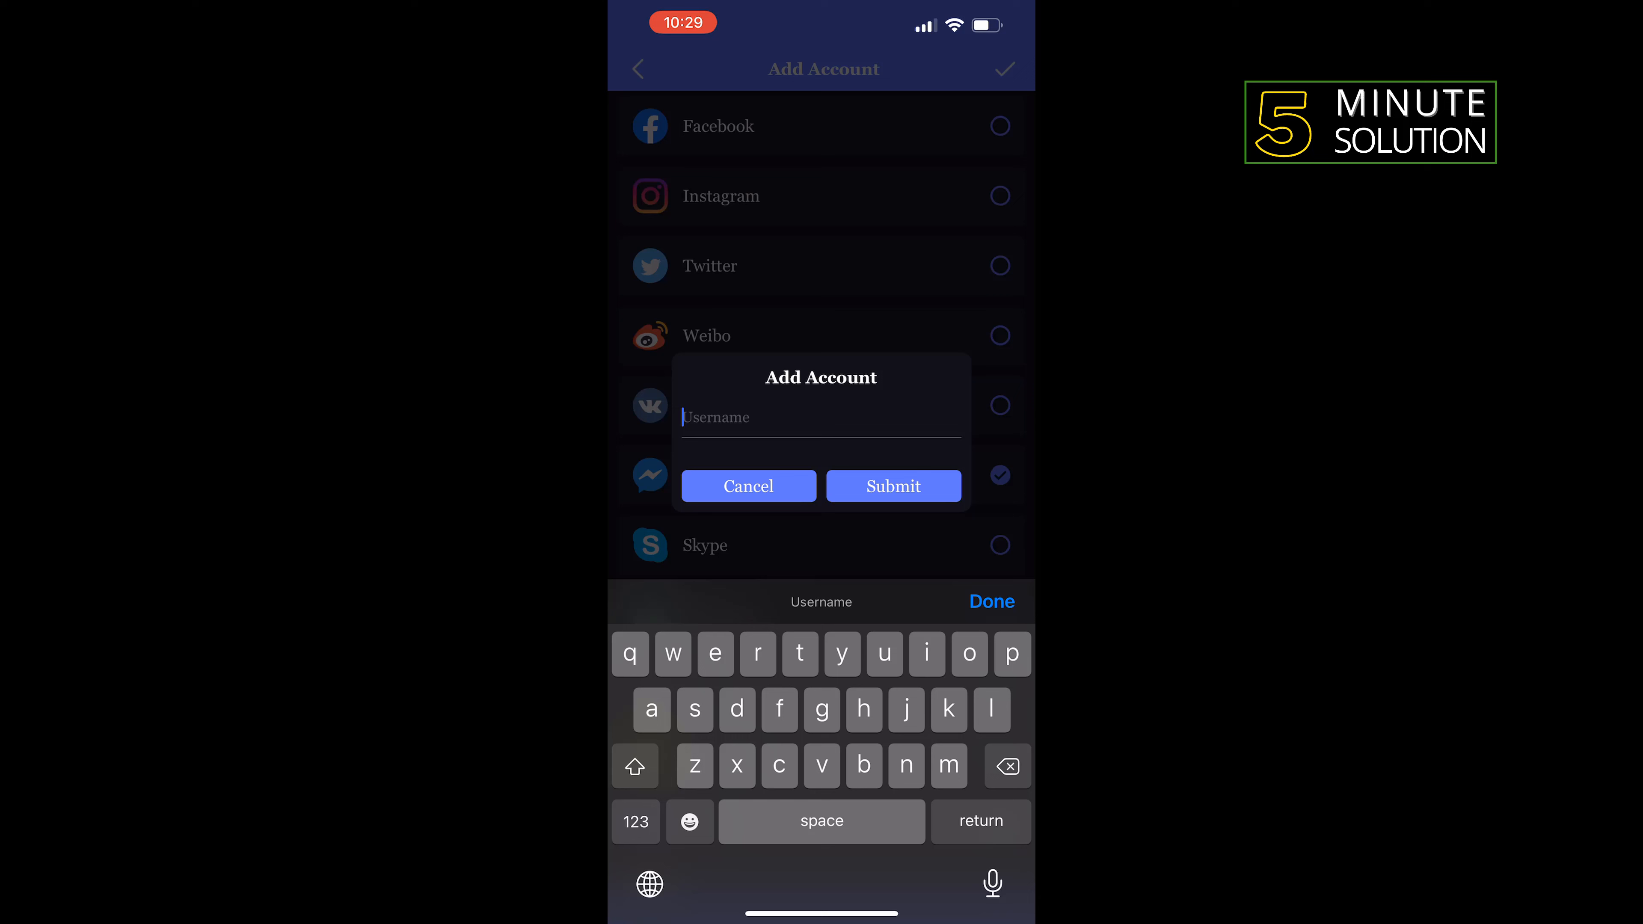
type("example")
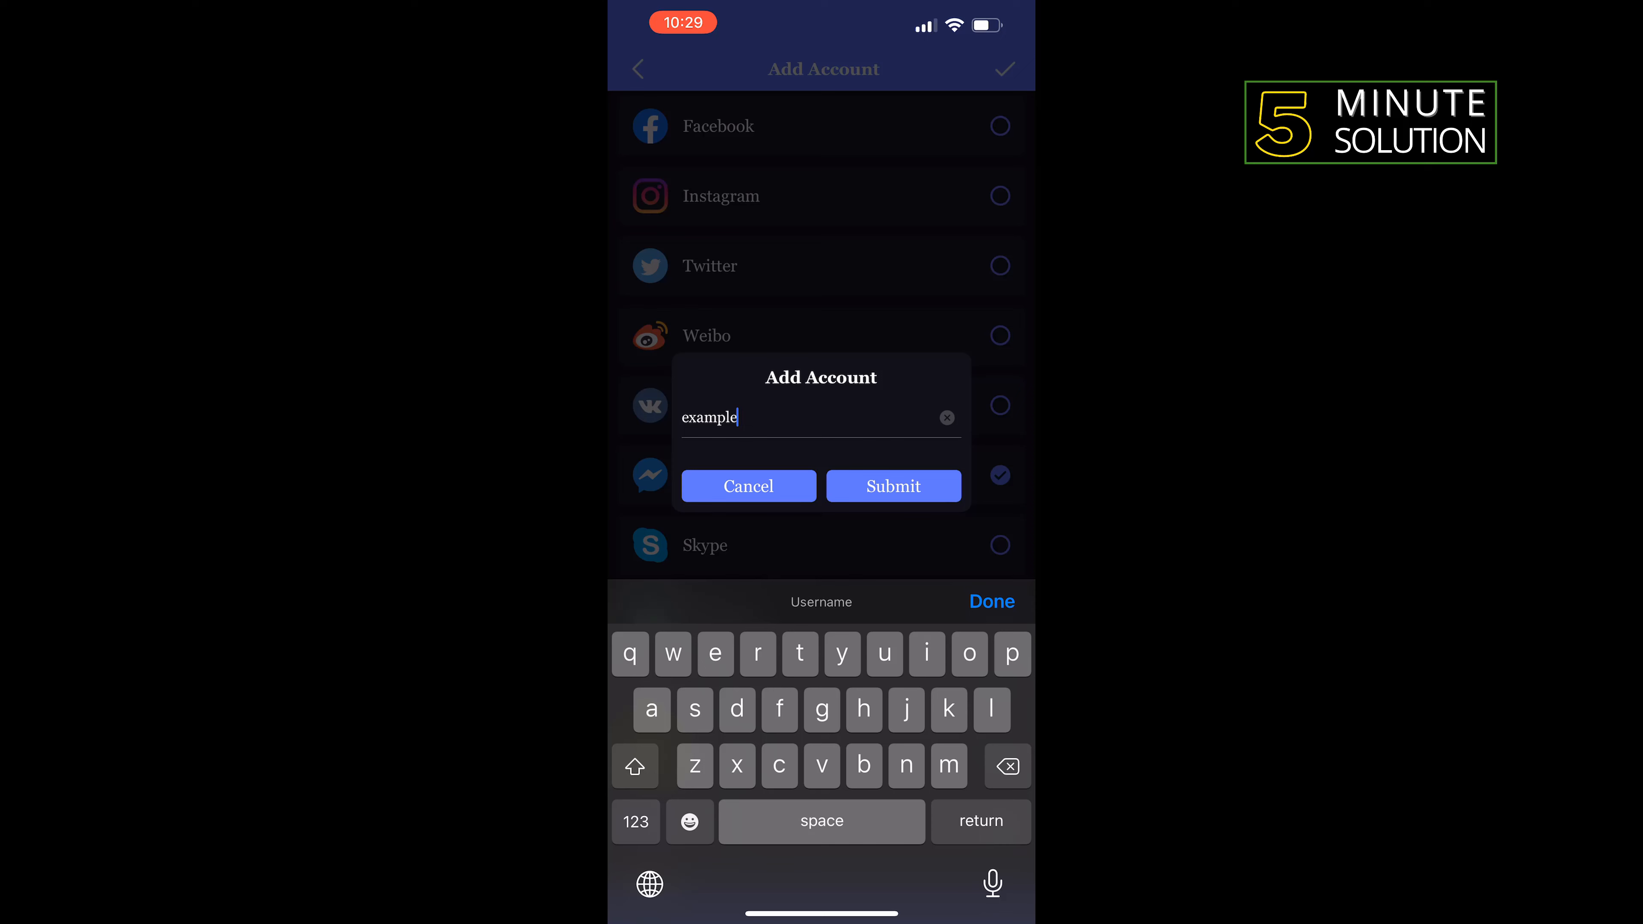
Step: Submit 'example' so the Messenger account lands on the home grid
left_click(892, 485)
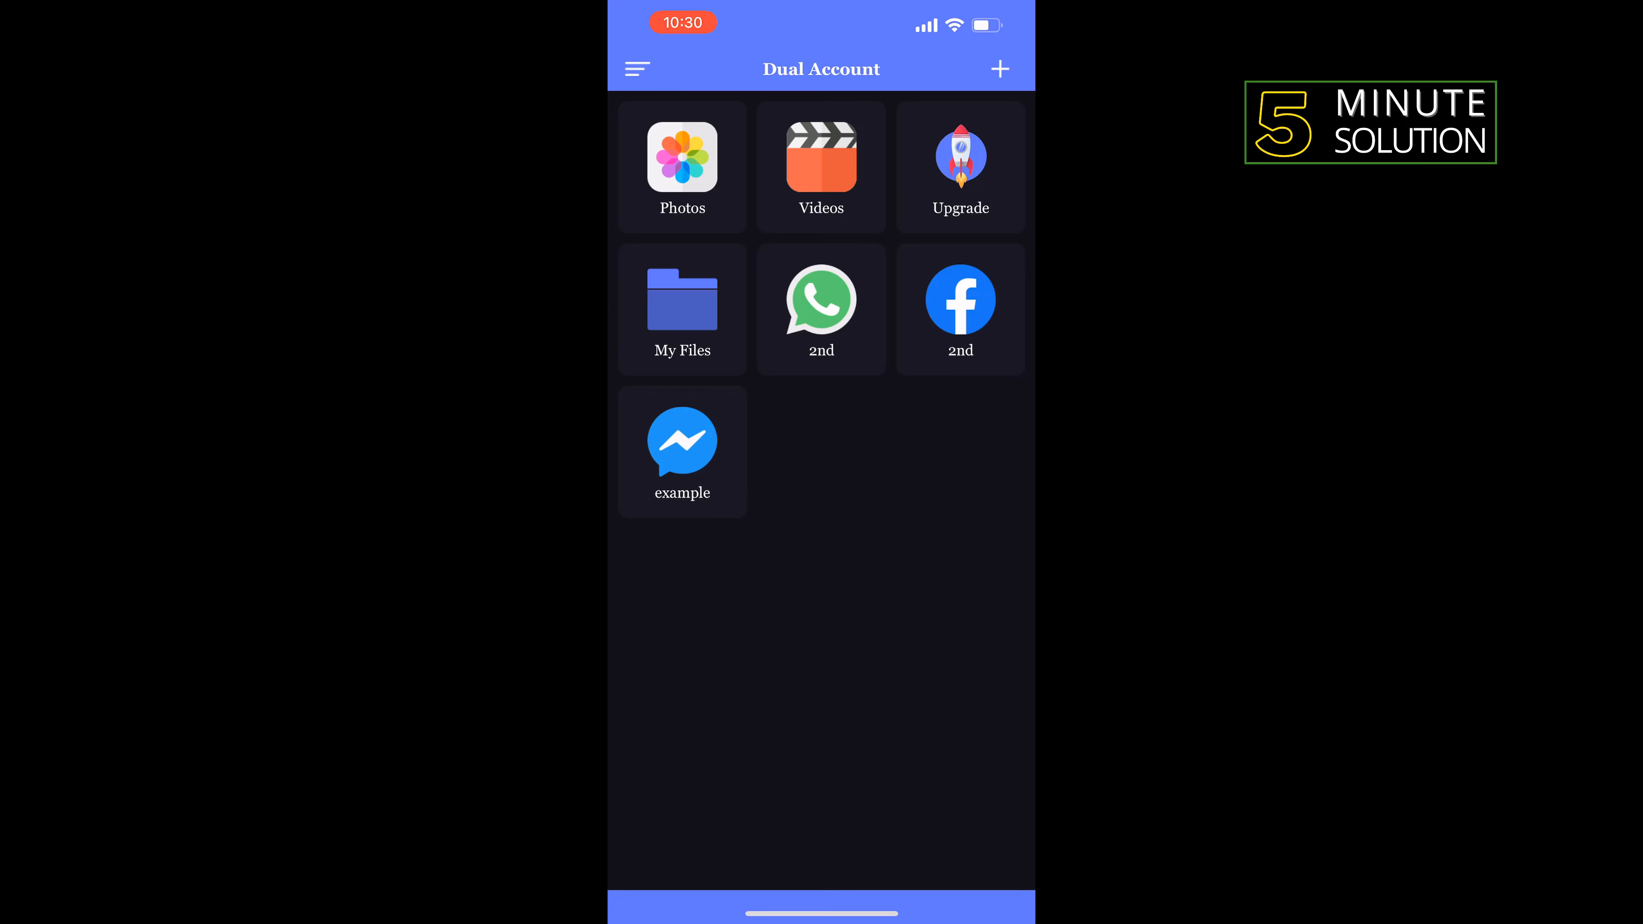
left_click(681, 438)
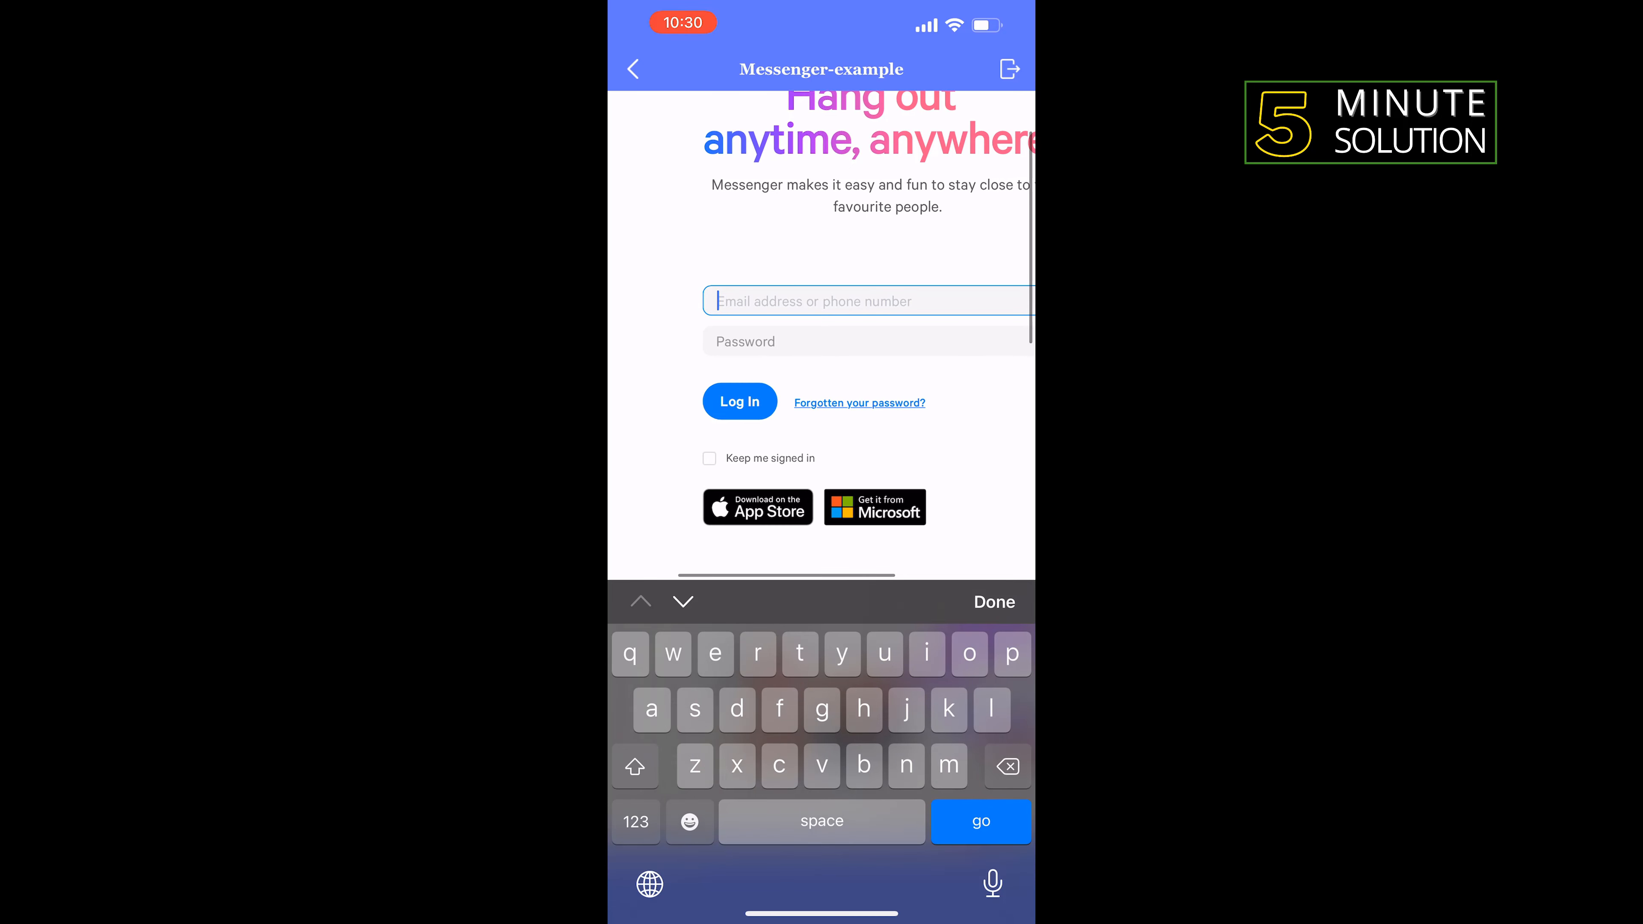
left_click(634, 69)
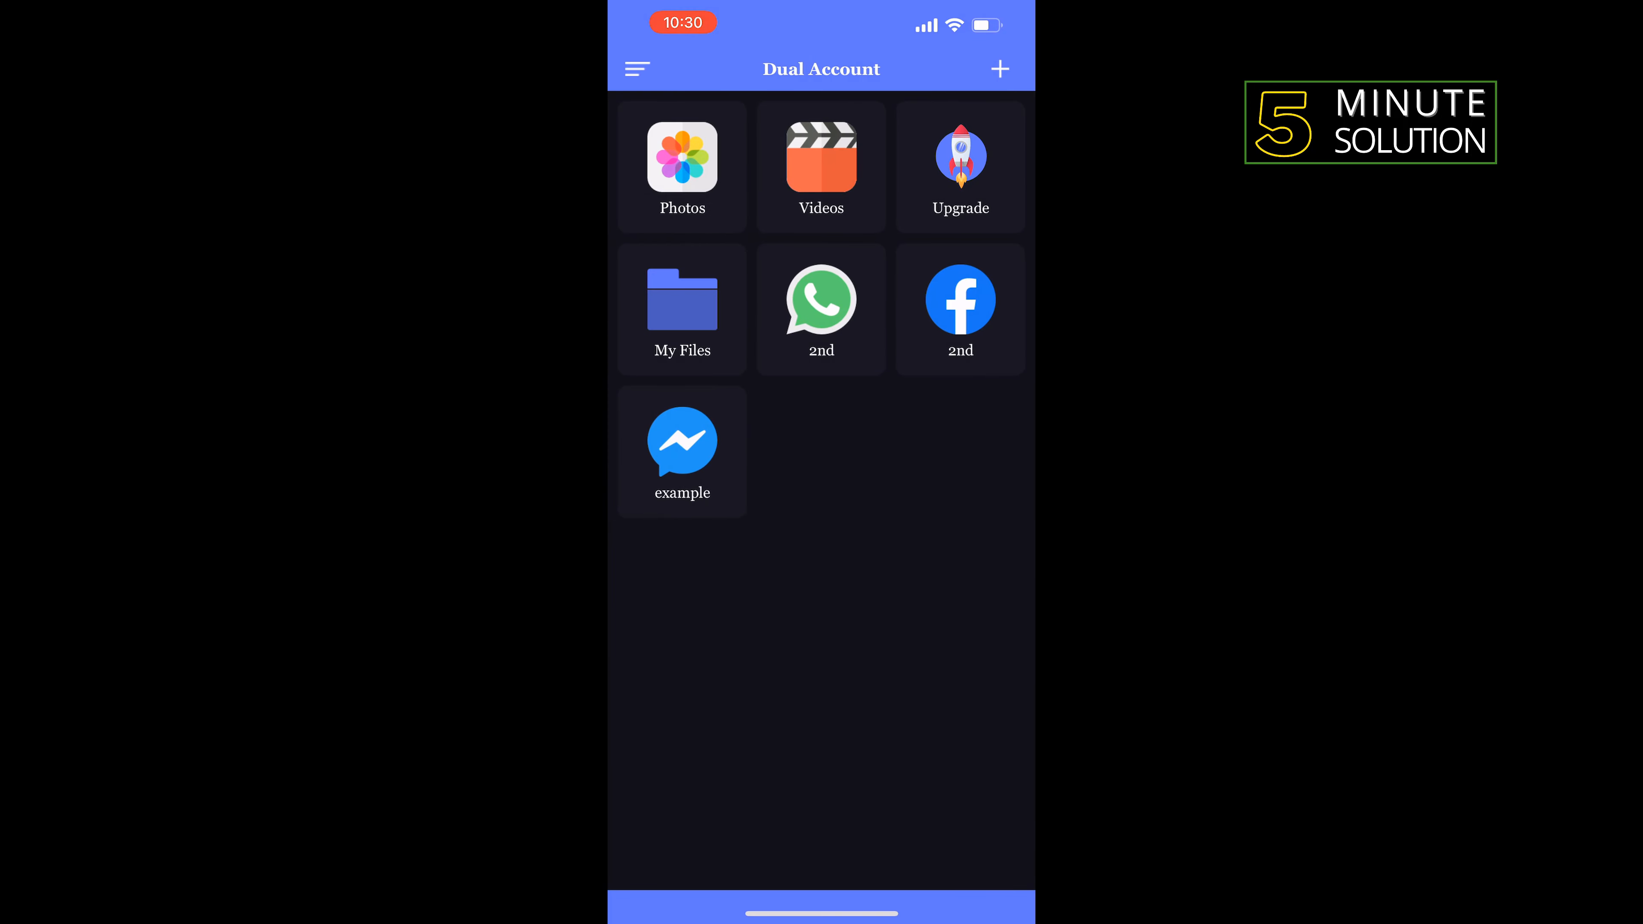